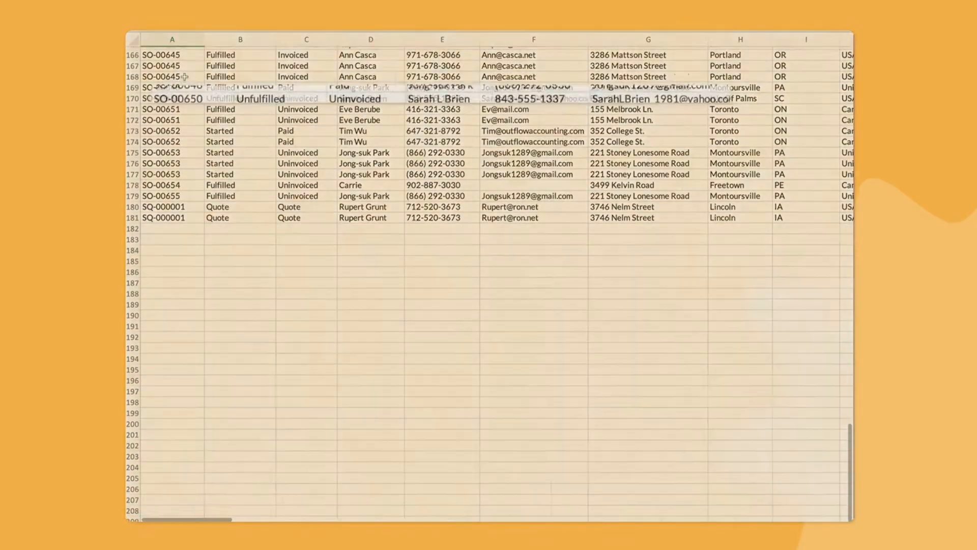
# Step: Add a product line to SO-00653 and email the order with the note 'Here you go!'
pyautogui.click(172, 98)
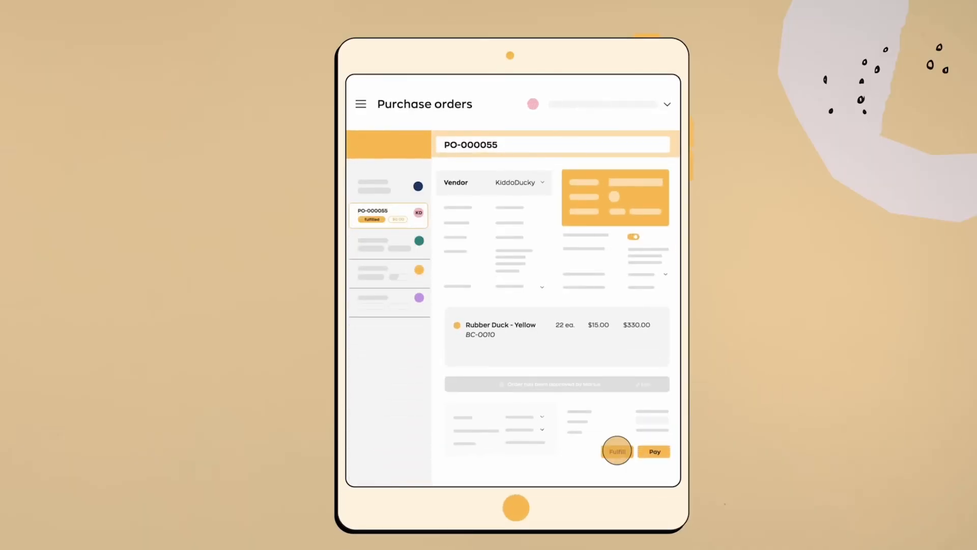
pyautogui.click(616, 451)
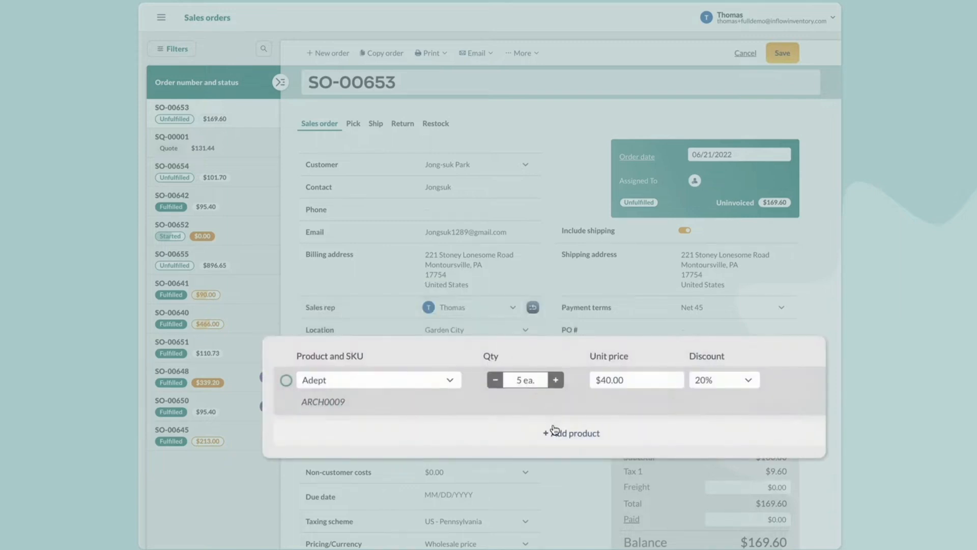
pyautogui.click(570, 433)
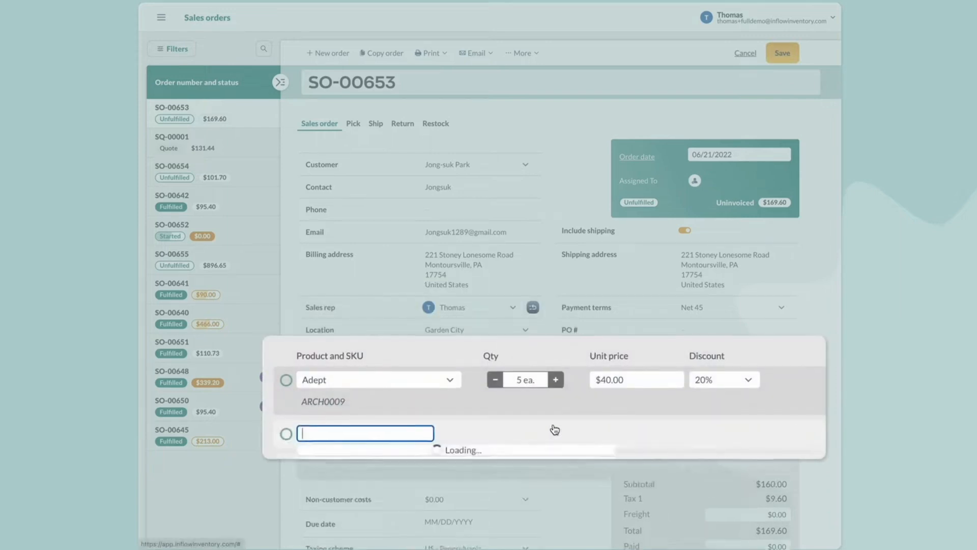
pyautogui.click(365, 433)
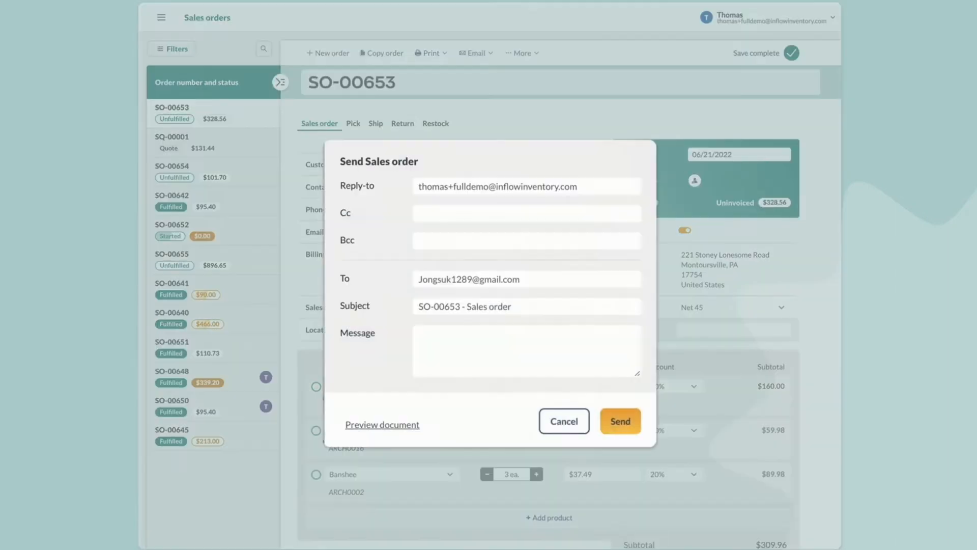
pyautogui.write('Here you go!')
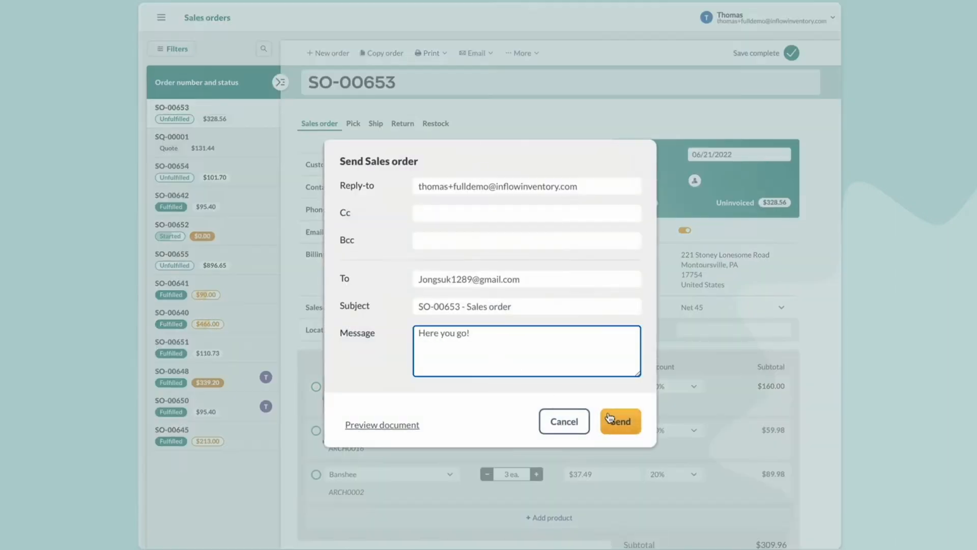
pyautogui.click(620, 421)
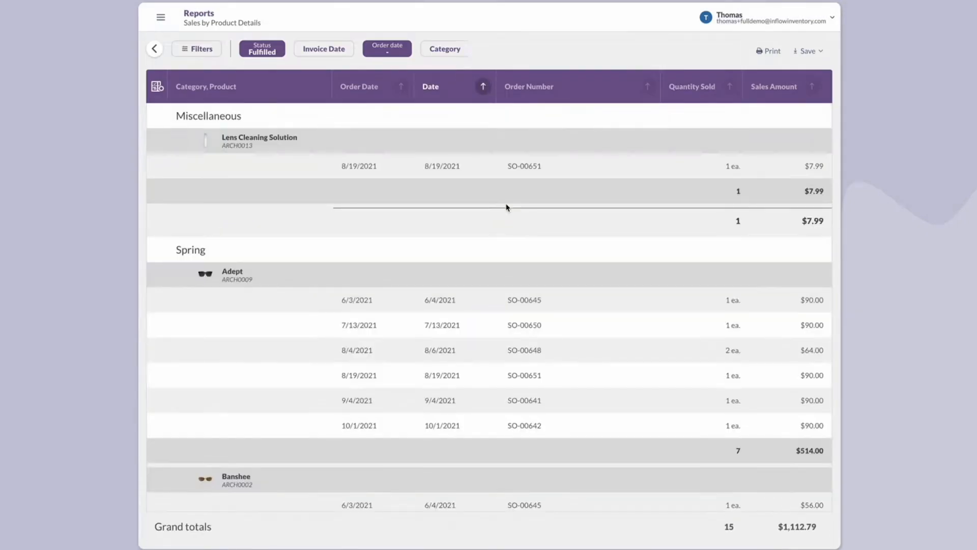
# Step: Print the Sales by Product Details report for fulfilled orders (15 units, $1,112.79)
pyautogui.click(769, 52)
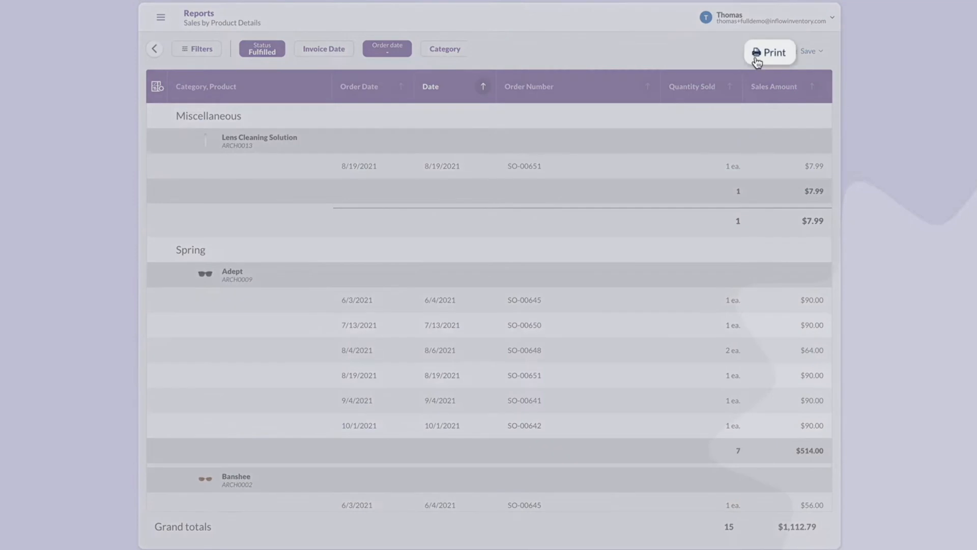
pyautogui.click(819, 52)
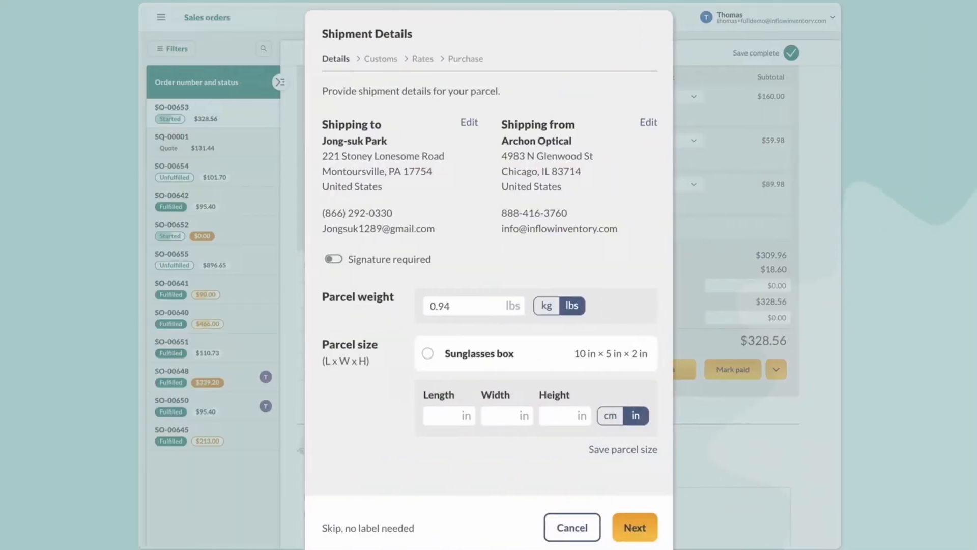
pyautogui.moveTo(513, 270)
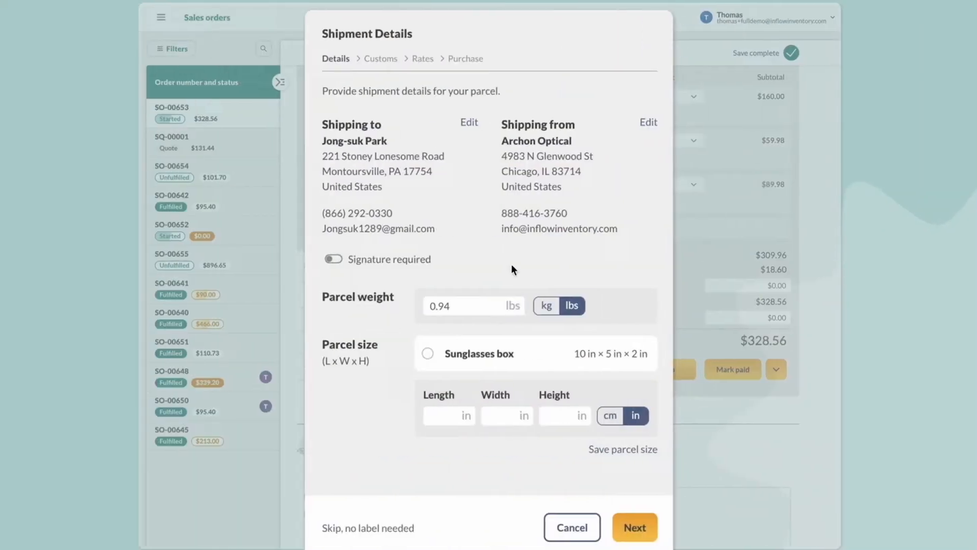
# Step: Purchase the $24.59 USPS Parcel Select label for the 0.94 lb SO-00653 parcel
pyautogui.click(635, 527)
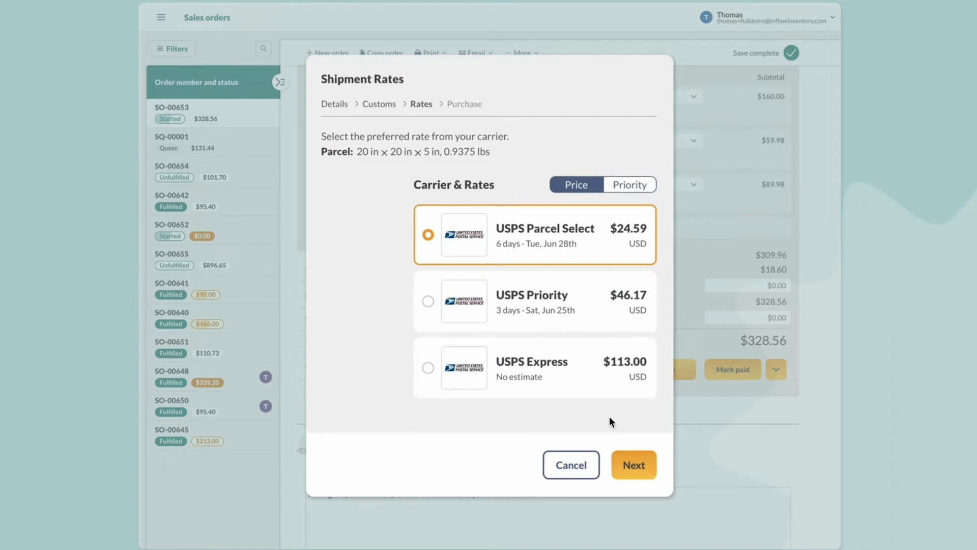
pyautogui.click(633, 465)
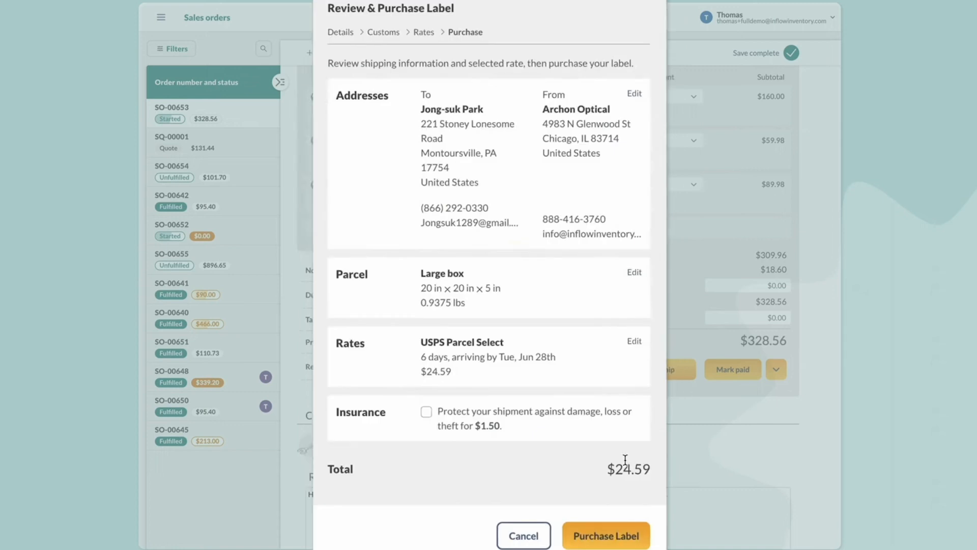
pyautogui.moveTo(592, 471)
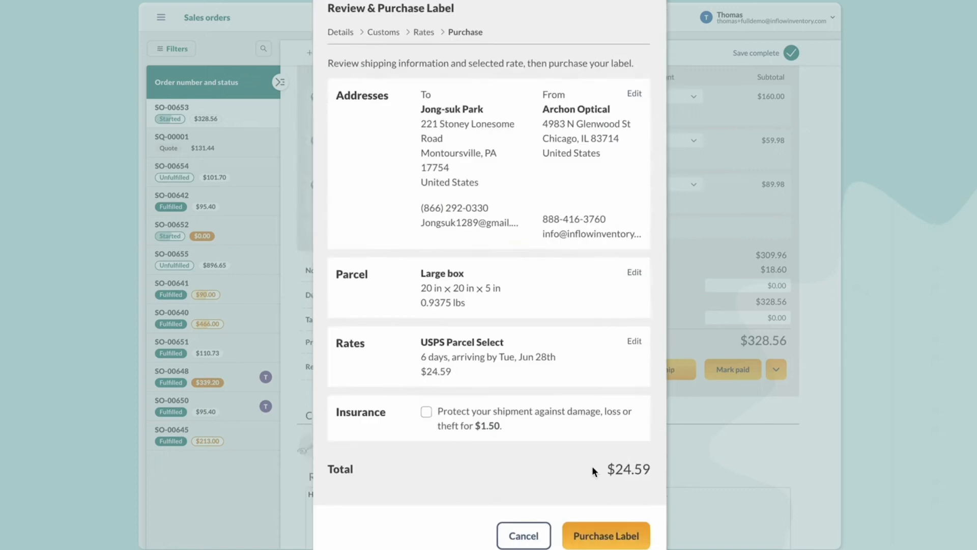
pyautogui.click(605, 536)
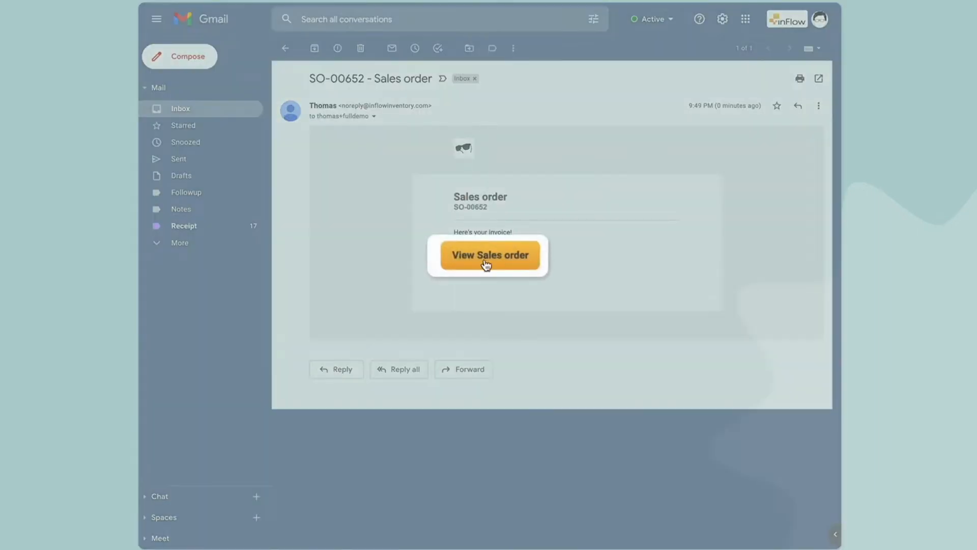
# Step: Follow the View Sales order link in the SO-00652 Gmail email
pyautogui.click(489, 255)
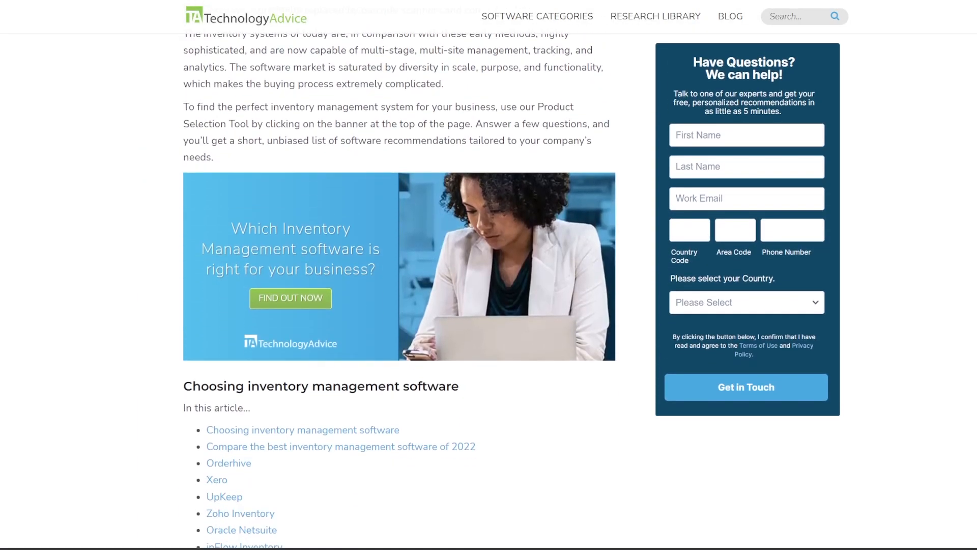
# Step: Scroll to the comparison table listing Orderhive, Xero, Zoho and inFlow
pyautogui.scroll(-3)
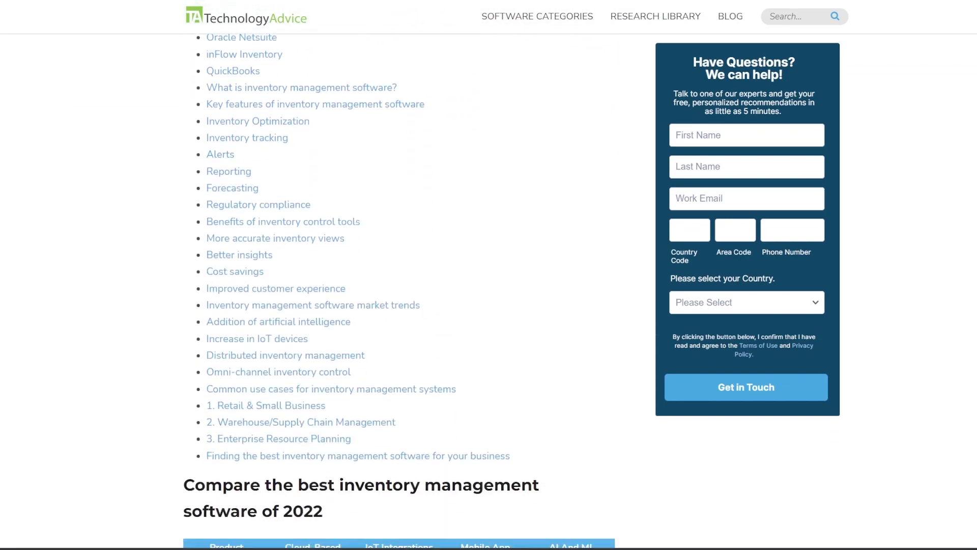
pyautogui.scroll(-3)
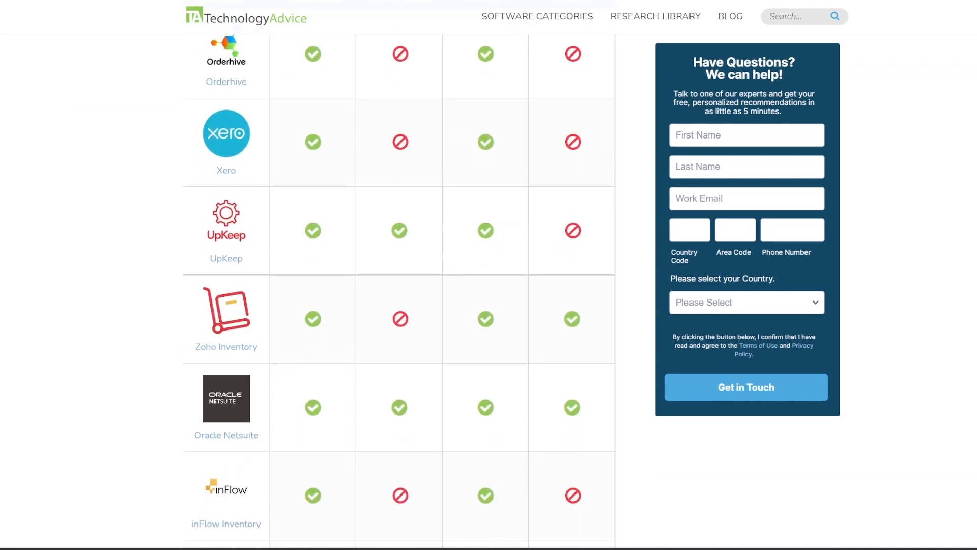